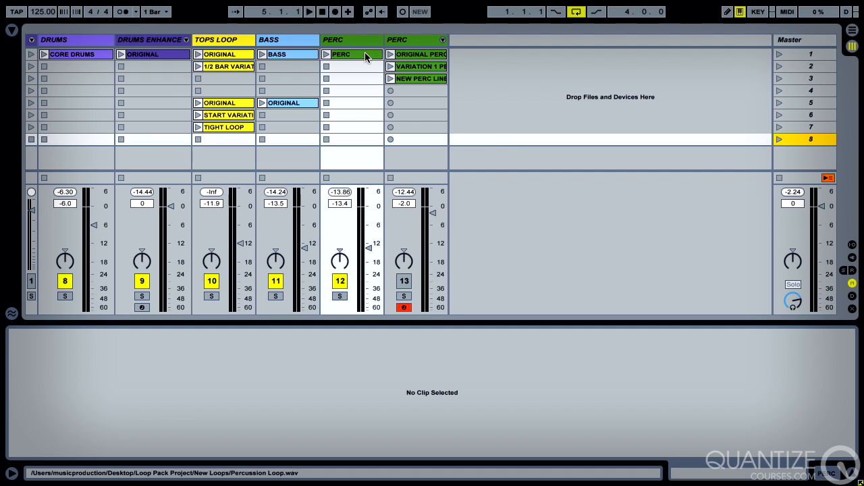
Step: Select the PERC clip to show its 4/4 Signature and Sample settings in Clip View
{"action": "left_click", "coordinate": [341, 54]}
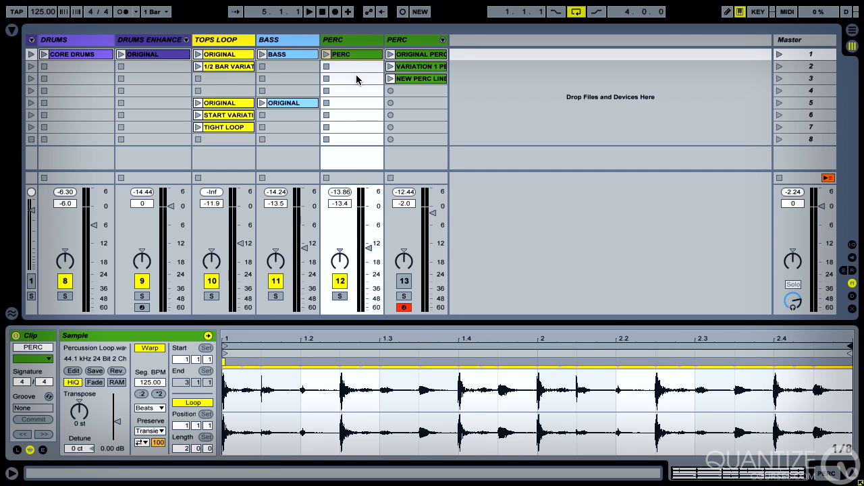
{"action": "left_click", "coordinate": [327, 54]}
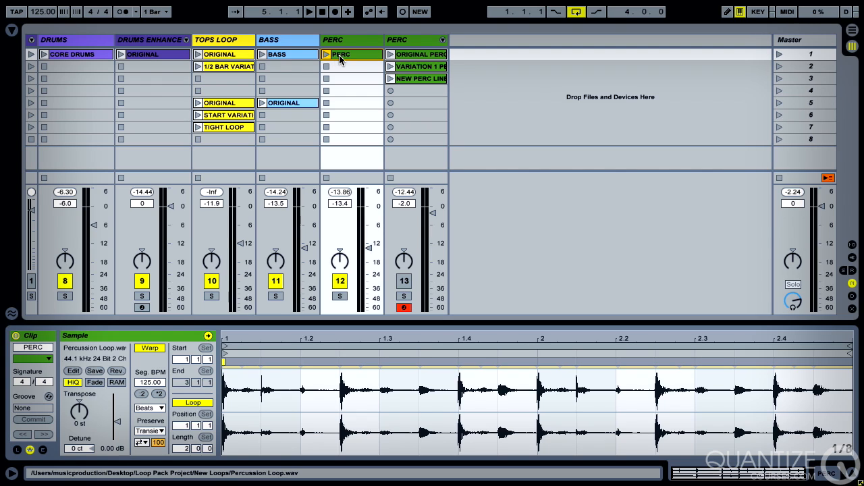
{"action": "mouse_move", "coordinate": [336, 59]}
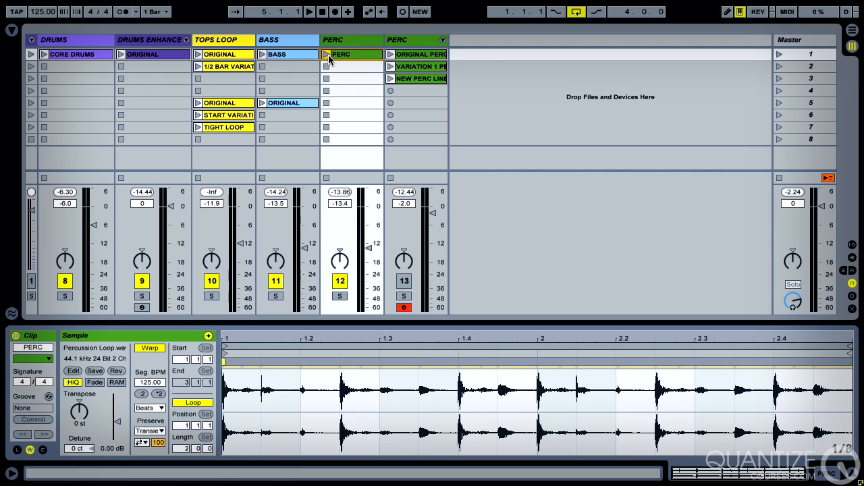
{"action": "mouse_move", "coordinate": [329, 60]}
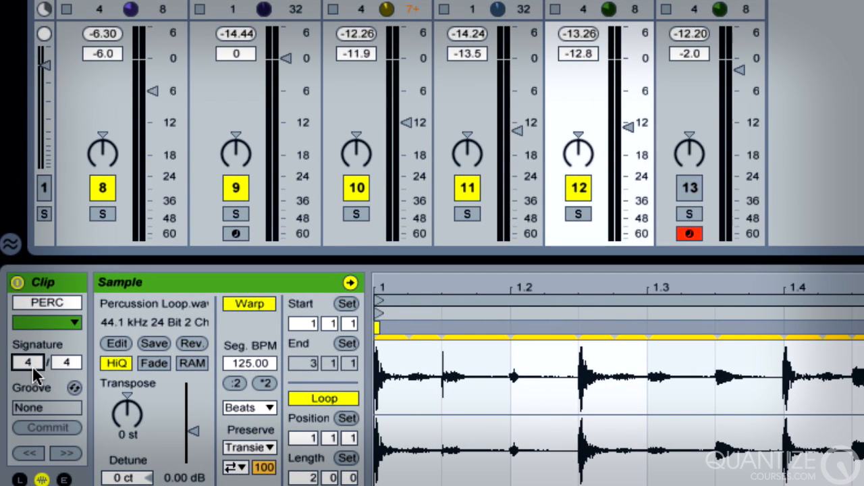
Step: Set the PERC clip's Signature numerator from 4 to 3, making it 3/4
{"action": "left_click", "coordinate": [27, 362]}
{"action": "type", "text": "3"}
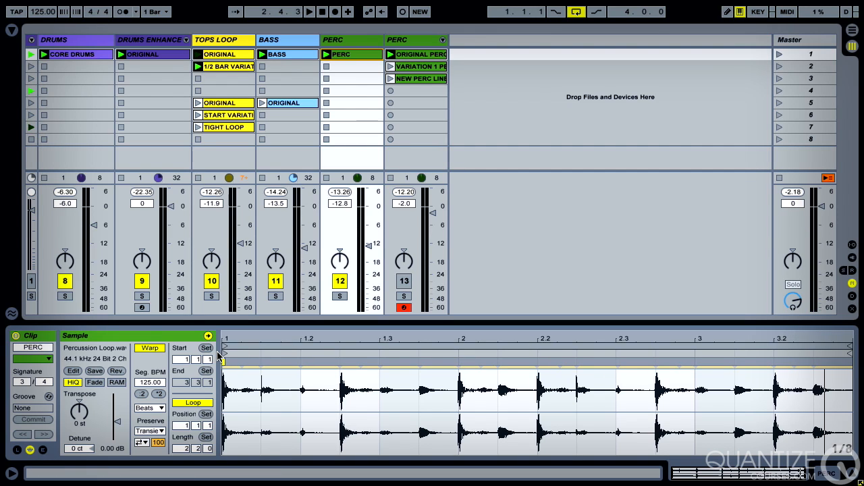
{"action": "mouse_move", "coordinate": [768, 353]}
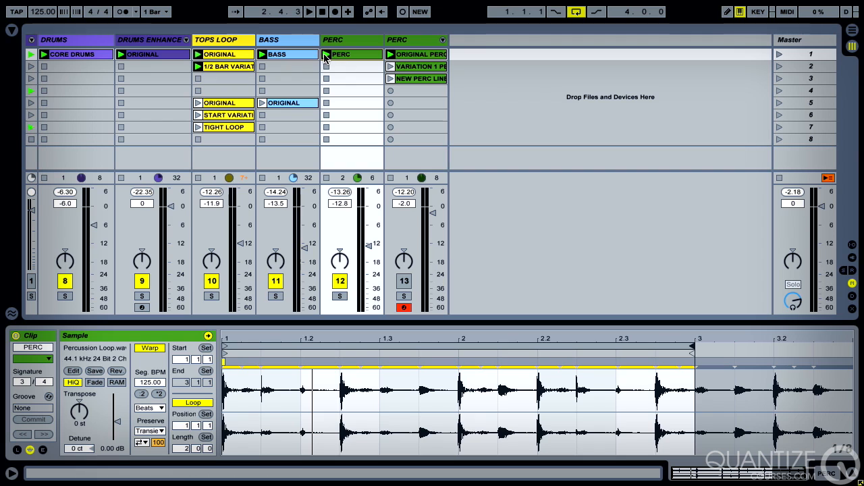
Step: Launch the PERC clip and trim its loop to one 3/4 bar
{"action": "left_click", "coordinate": [309, 12]}
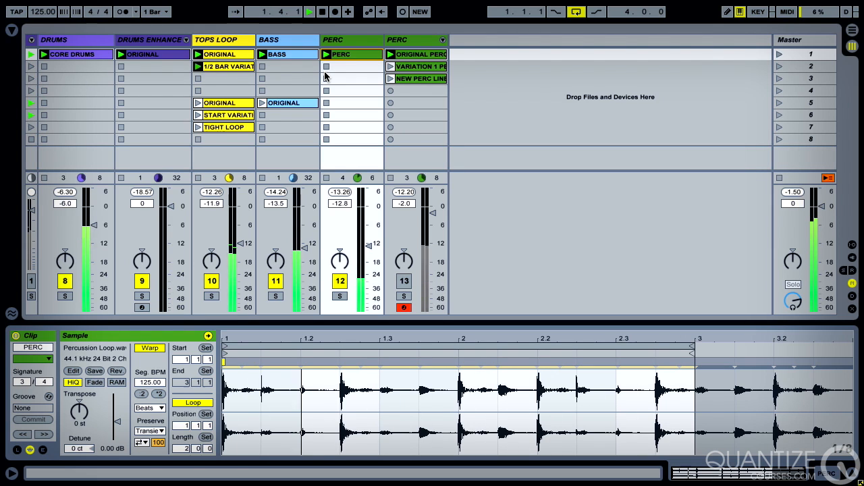
{"action": "left_click", "coordinate": [309, 11]}
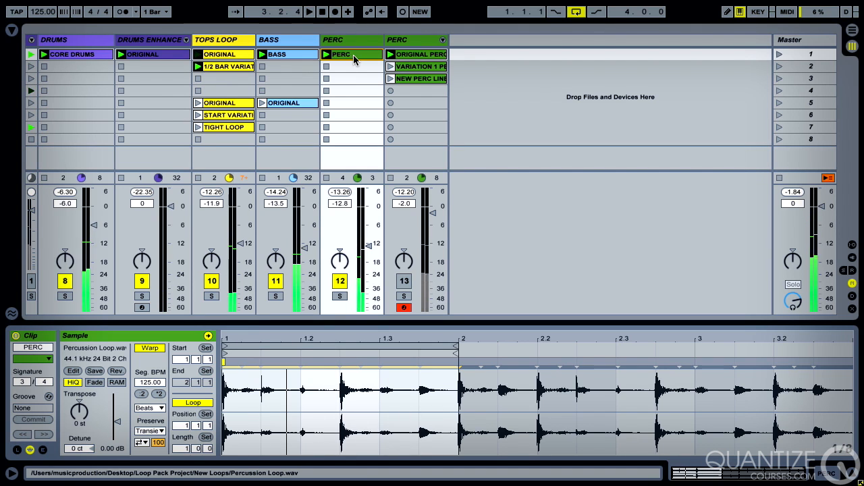
{"action": "left_click", "coordinate": [341, 67]}
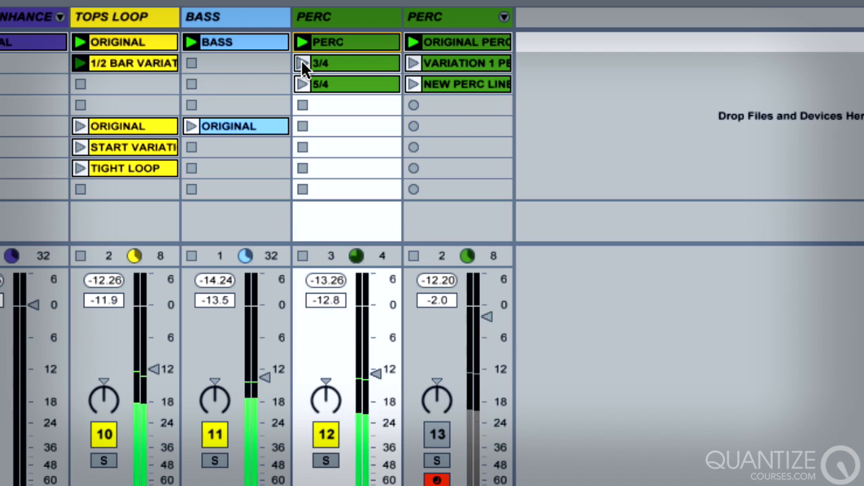
{"action": "left_click", "coordinate": [303, 63]}
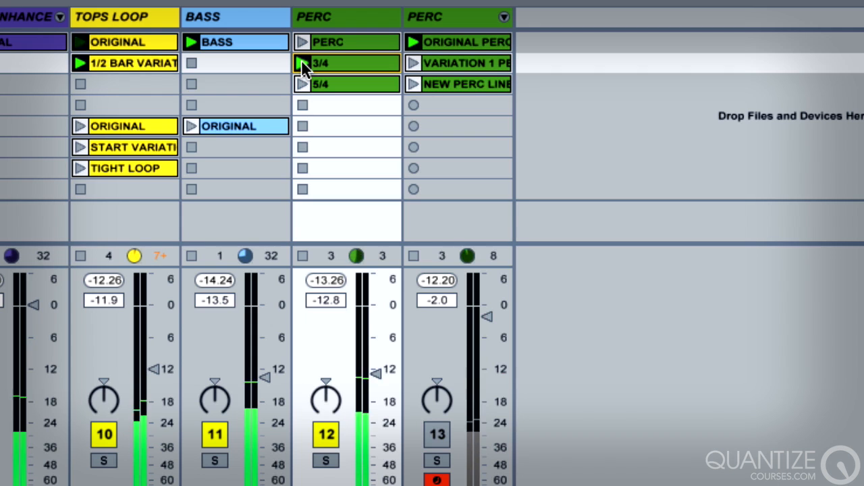
{"action": "left_click", "coordinate": [302, 62]}
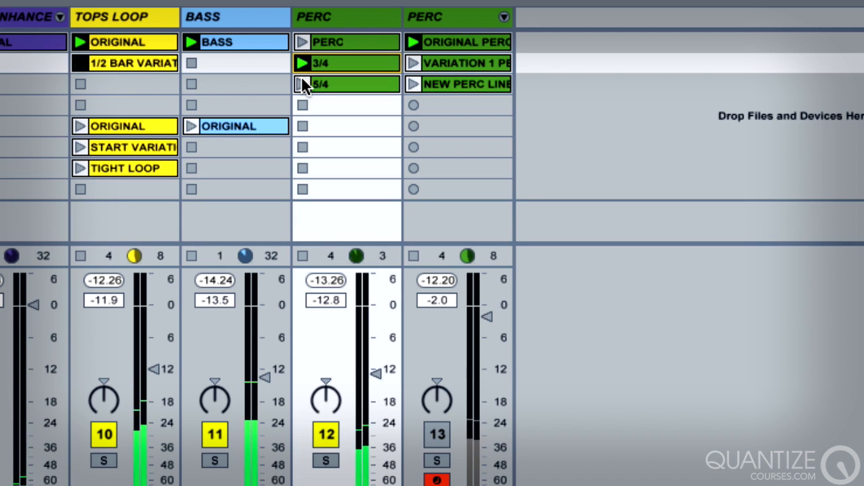
{"action": "left_click", "coordinate": [303, 84]}
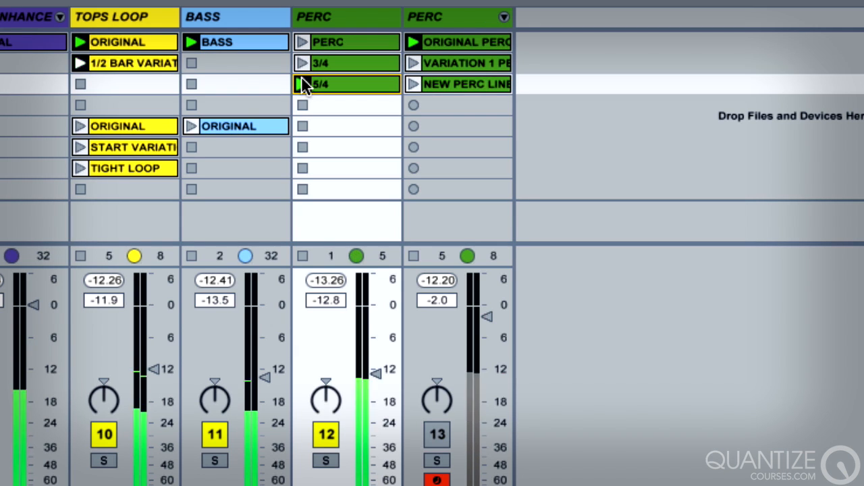
{"action": "left_click", "coordinate": [302, 84]}
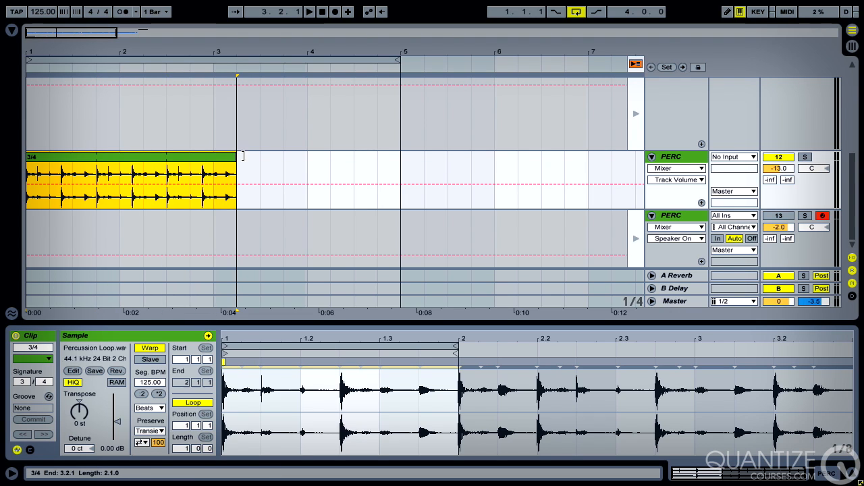
Step: Resize the 3/4 clip on the PERC track to span two bars, from bar 1 to bar 3
{"action": "left_click_drag", "start_coordinate": [237, 156], "coordinate": [400, 157]}
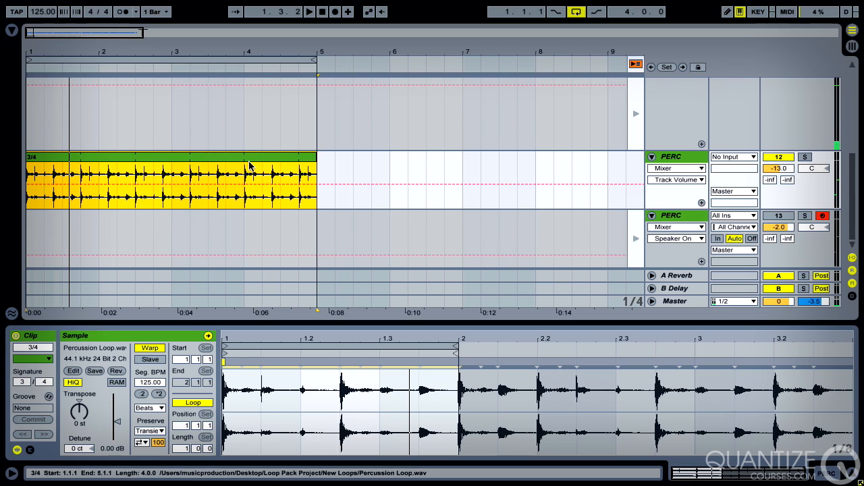
{"action": "left_click_drag", "start_coordinate": [317, 156], "coordinate": [243, 156]}
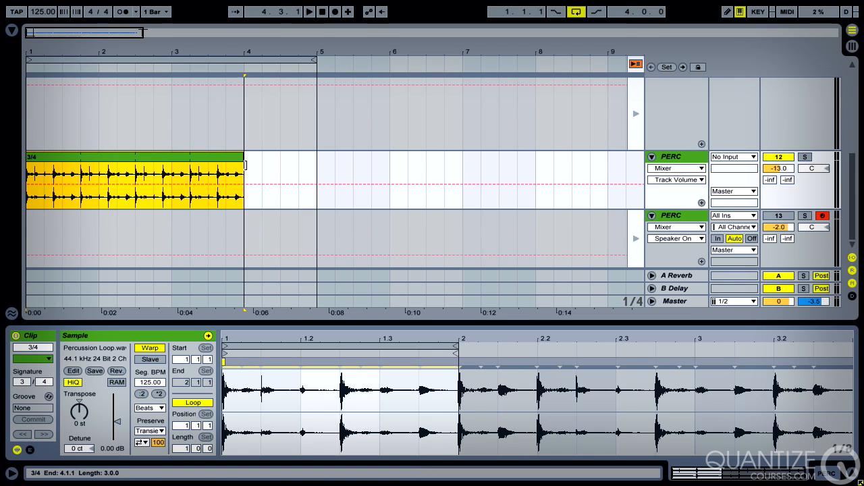
{"action": "left_click_drag", "start_coordinate": [243, 157], "coordinate": [172, 157]}
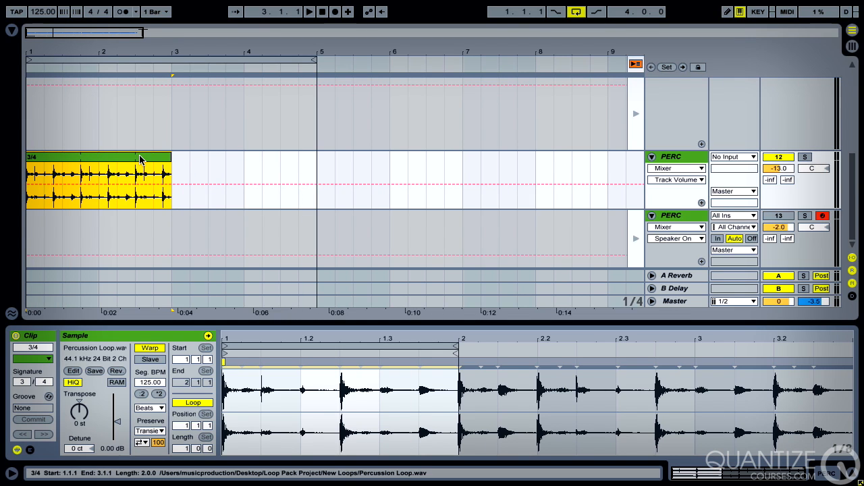